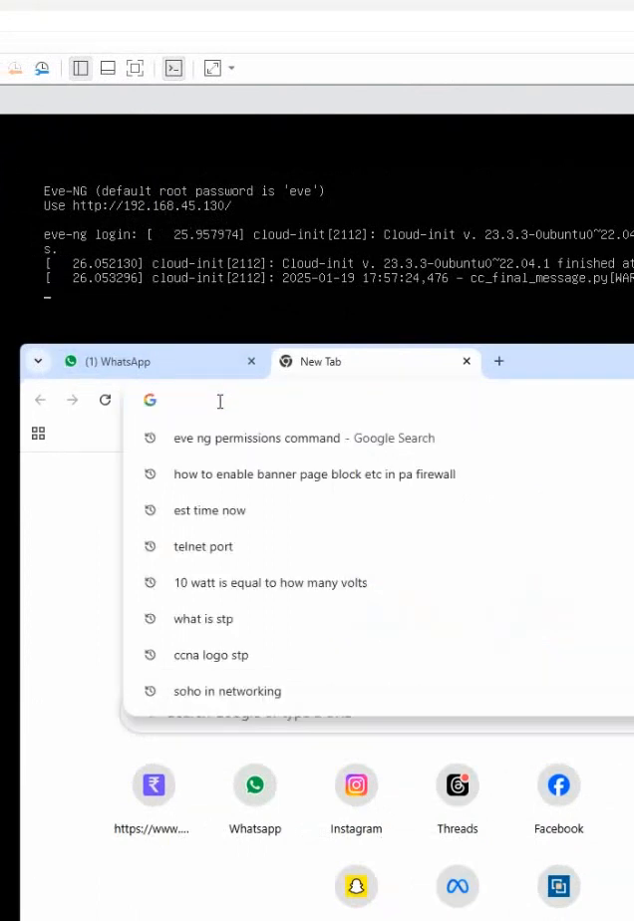
# Step: Load the EVE-NG web interface at 192.168.45.130 and reach the CCNA Kola folder
pyautogui.press('Return')
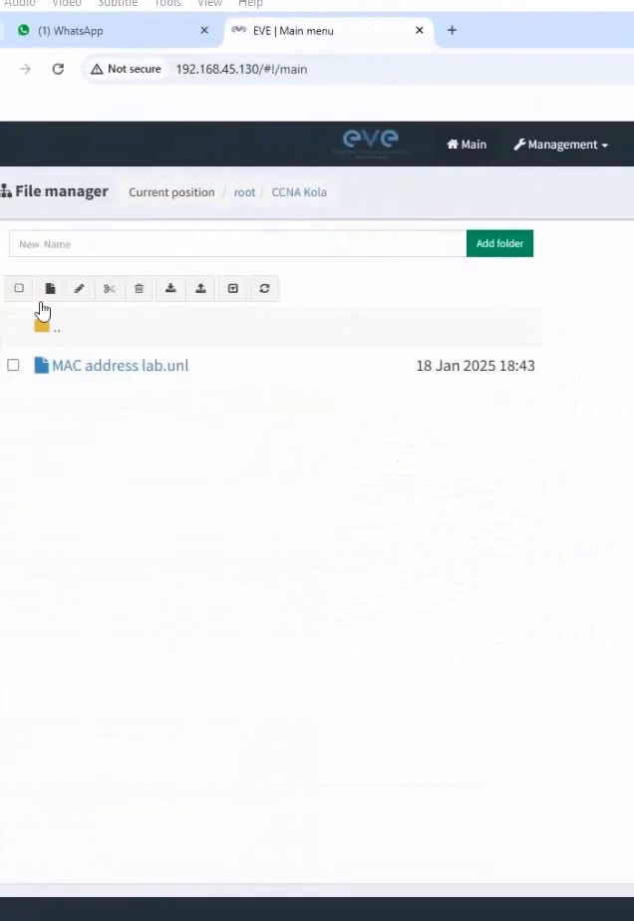
pyautogui.moveTo(64, 288)
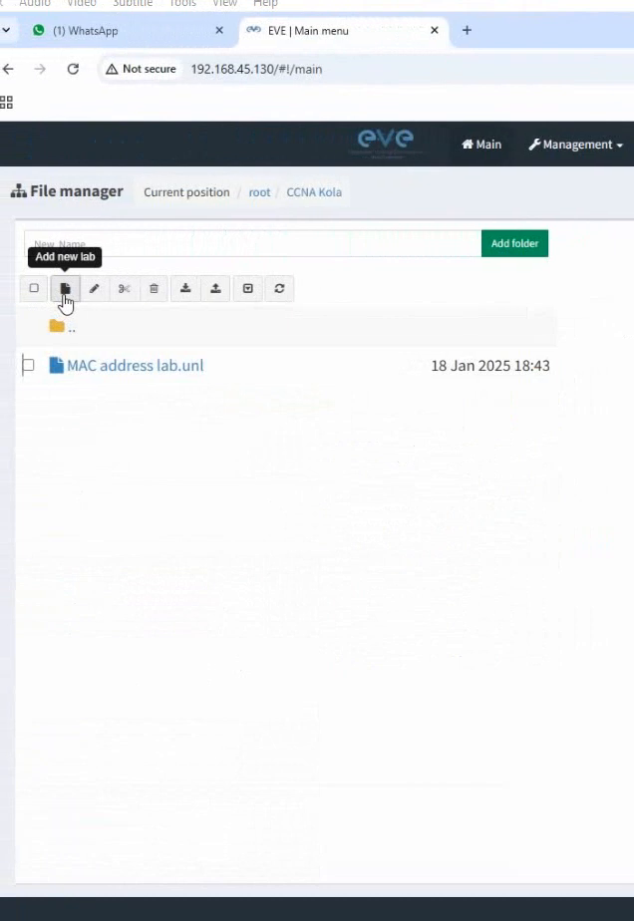
# Step: Create a new lab named Telnet Lab in CCNA Kola and open its empty canvas
pyautogui.click(64, 289)
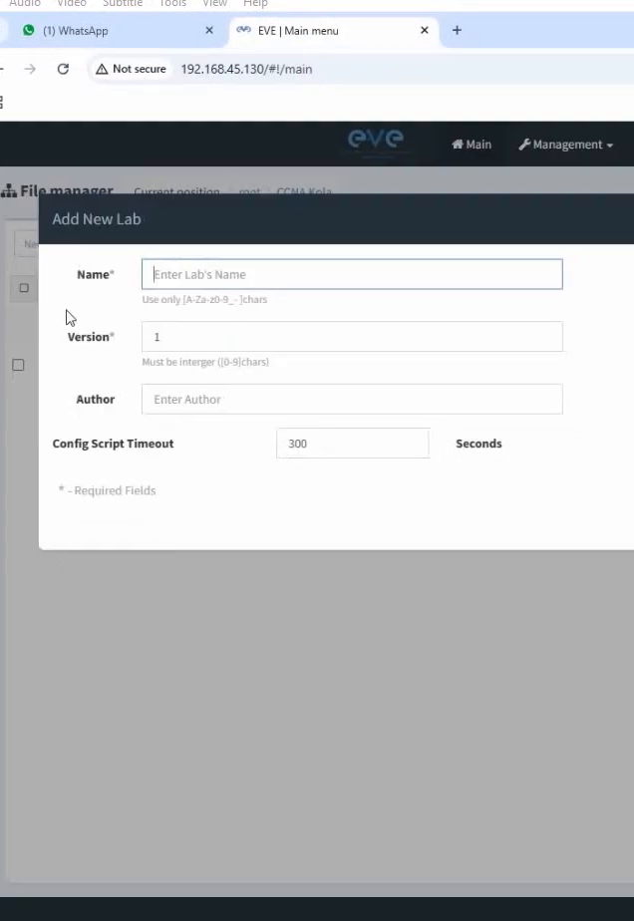
pyautogui.write('Telnet')
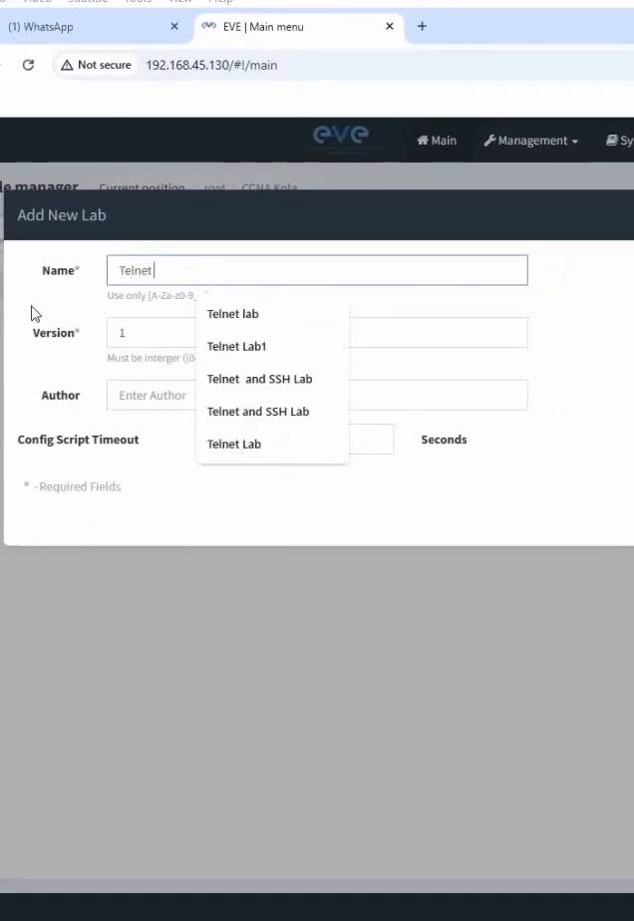
pyautogui.click(234, 444)
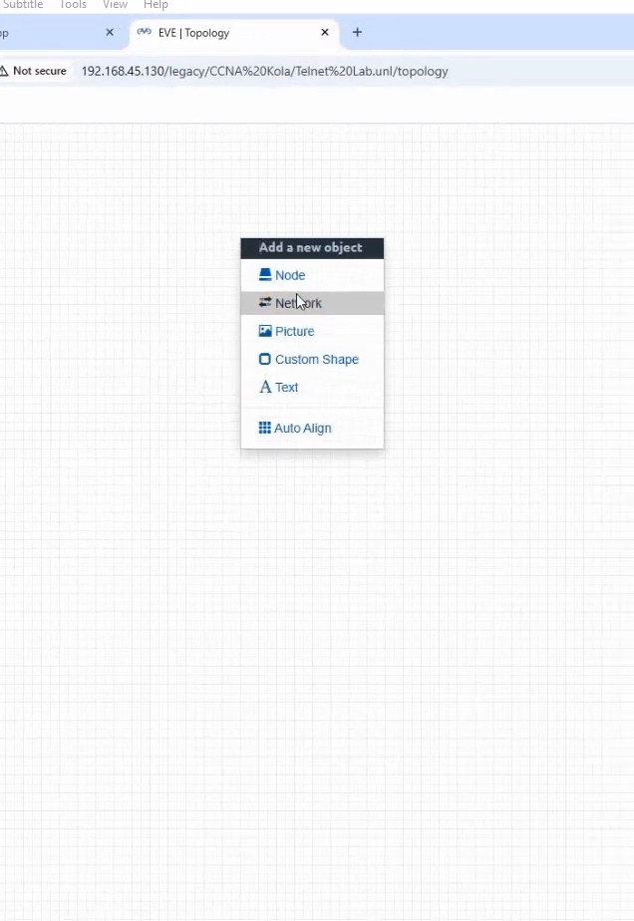
# Step: Start a Cisco IOL node and abandon it without saving
pyautogui.click(290, 275)
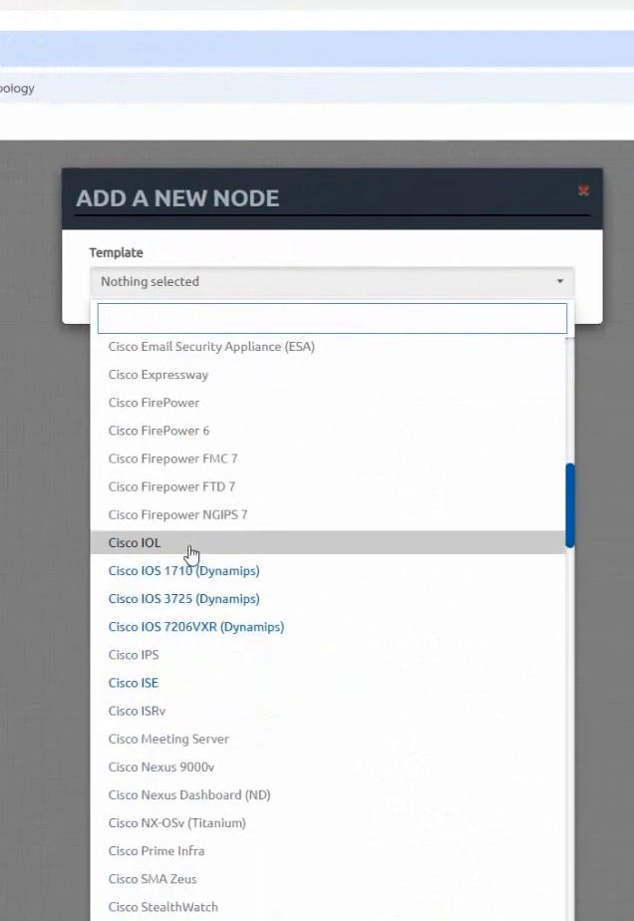
pyautogui.click(134, 542)
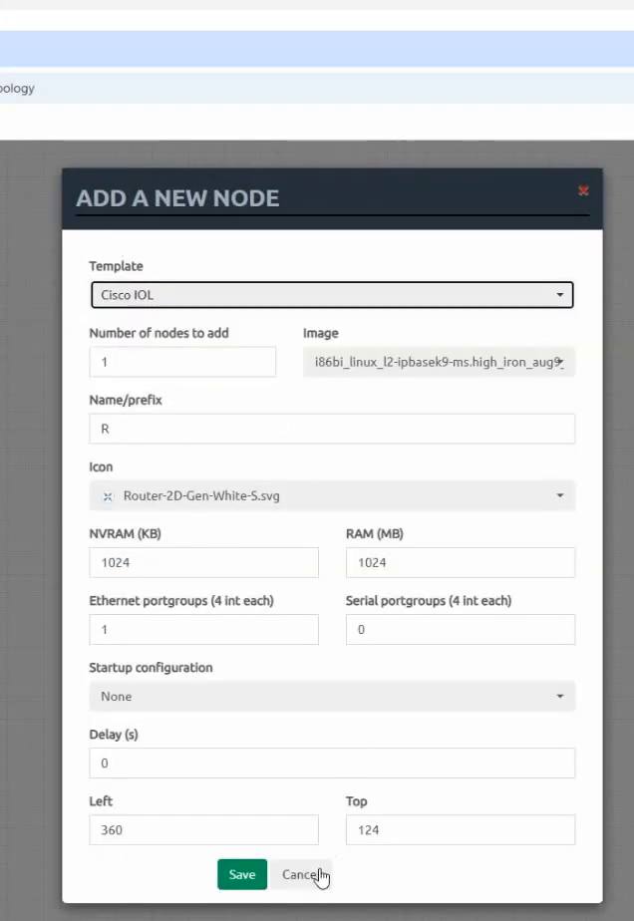
pyautogui.click(304, 874)
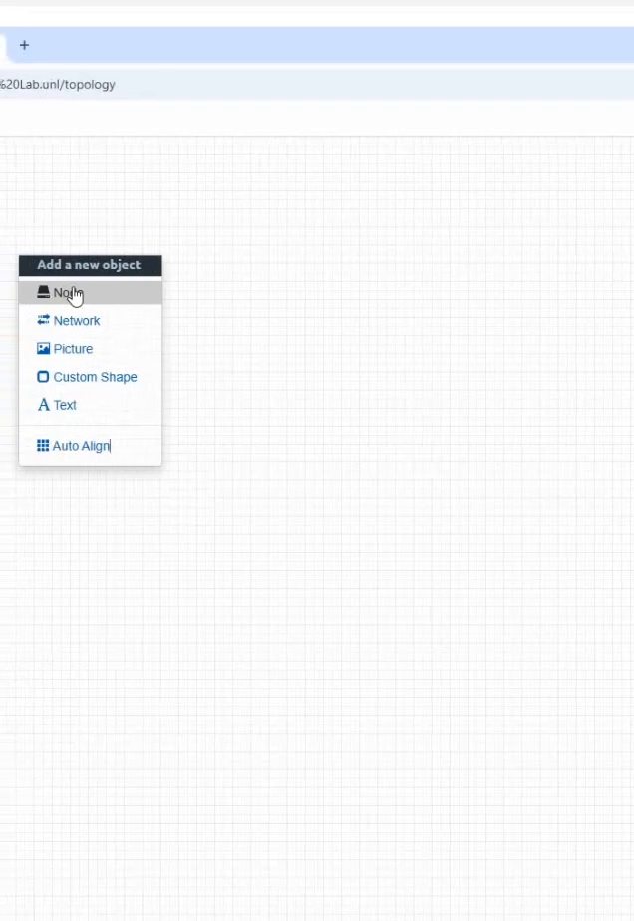
# Step: Add a Cisco IOL node named SW with the SDWAN-2D-cEdge-8k-S.svg icon to the topology
pyautogui.click(67, 292)
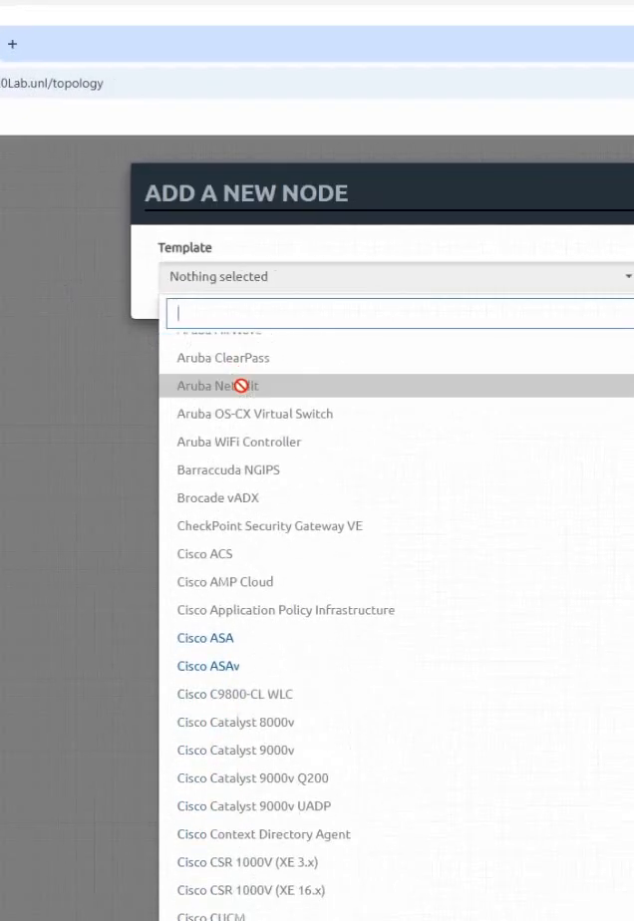
pyautogui.scroll(-3)
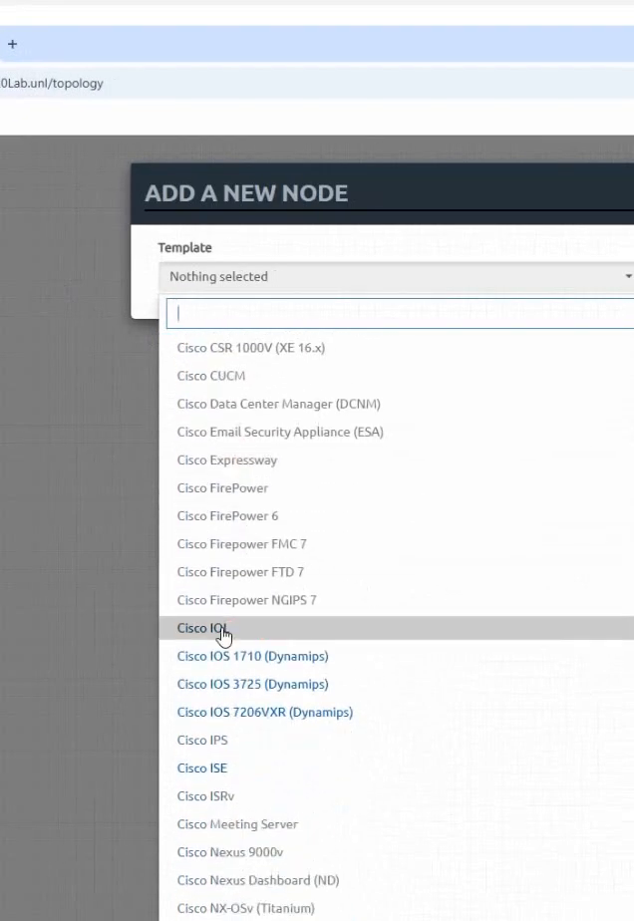
pyautogui.click(200, 628)
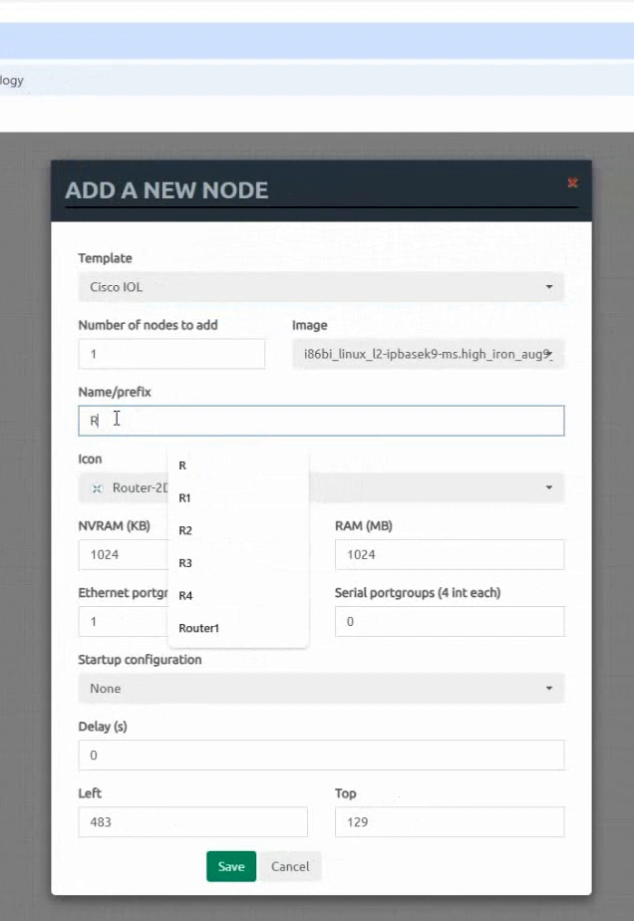
pyautogui.write('SW')
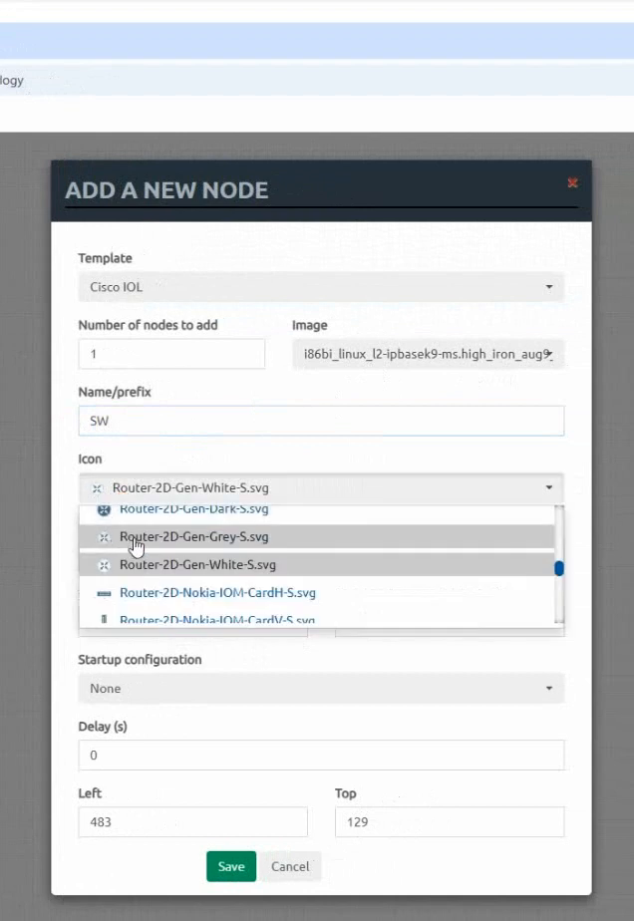
pyautogui.scroll(-3)
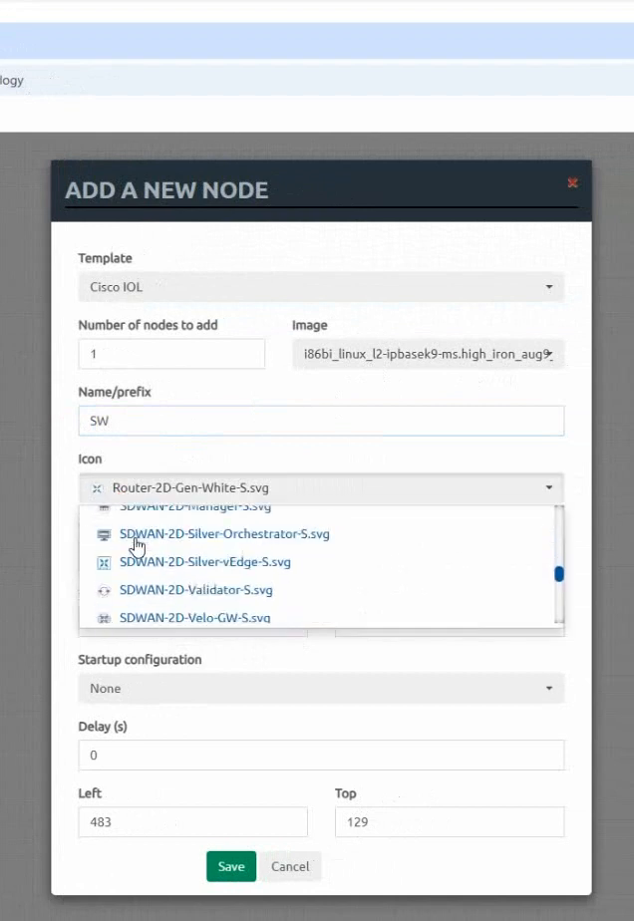
pyautogui.scroll(-3)
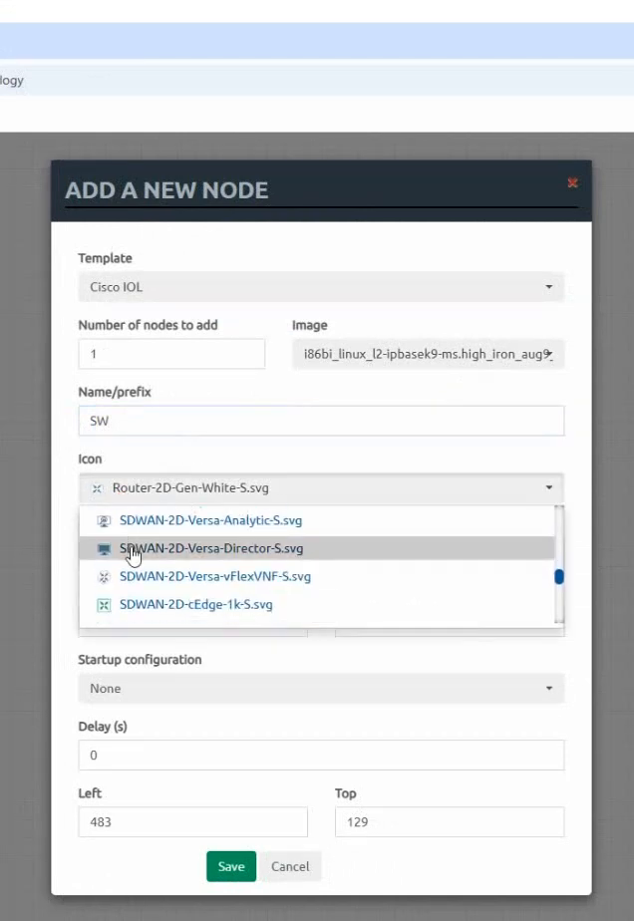
pyautogui.click(199, 604)
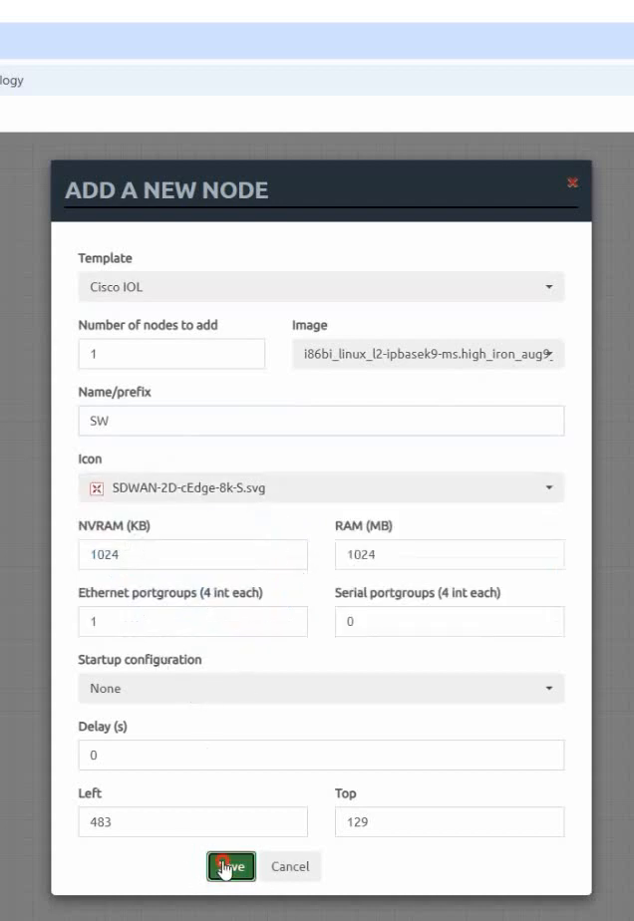
pyautogui.click(230, 866)
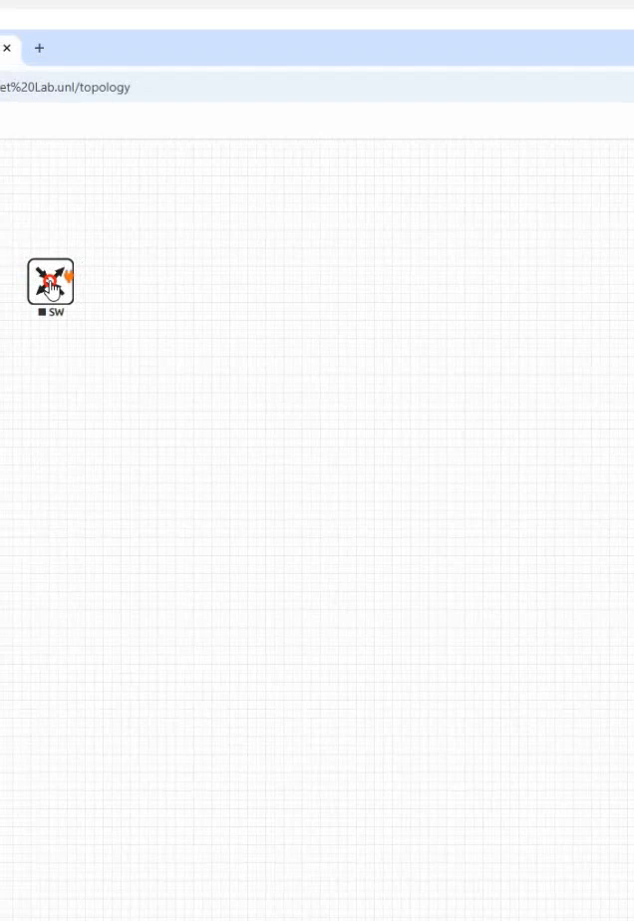
# Step: Begin a second Cisco IOL node from the canvas menu and leave it unsaved
pyautogui.rightClick(270, 259)
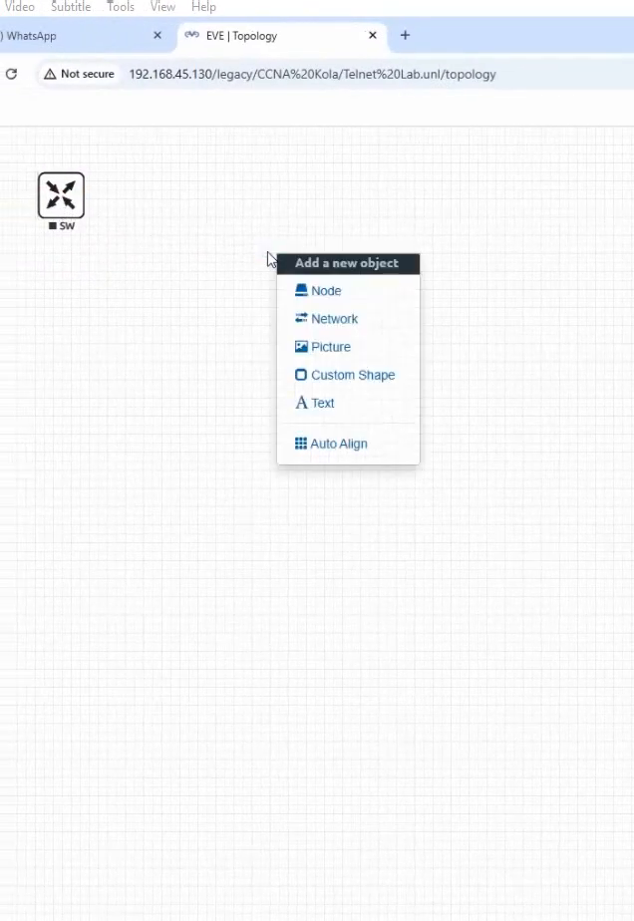
pyautogui.click(325, 290)
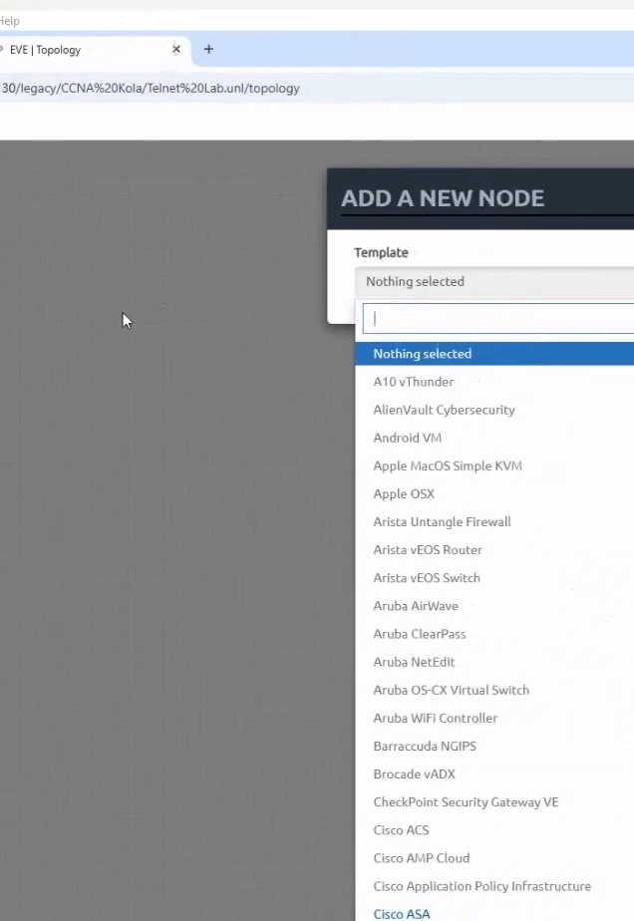
pyautogui.scroll(-3)
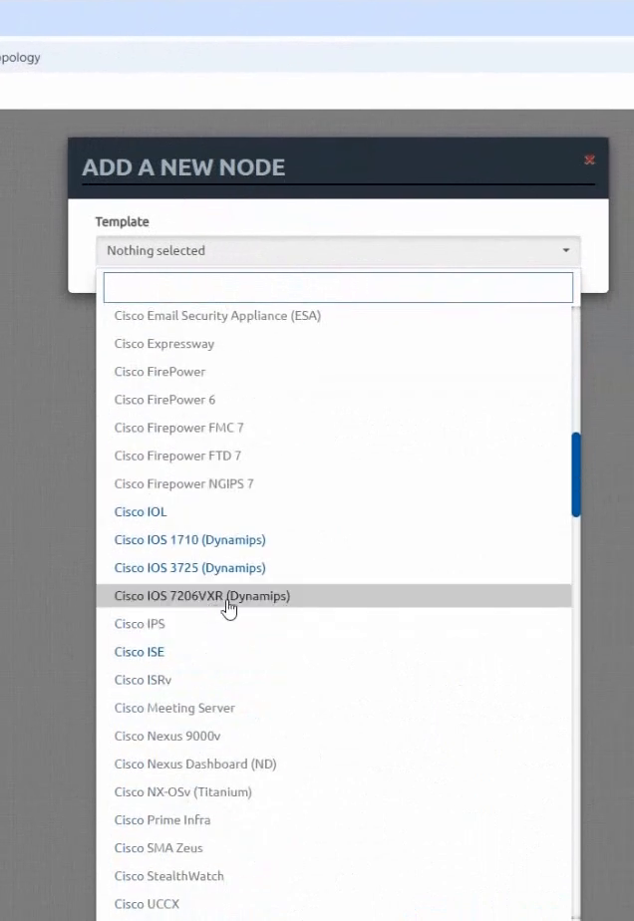
pyautogui.moveTo(141, 511)
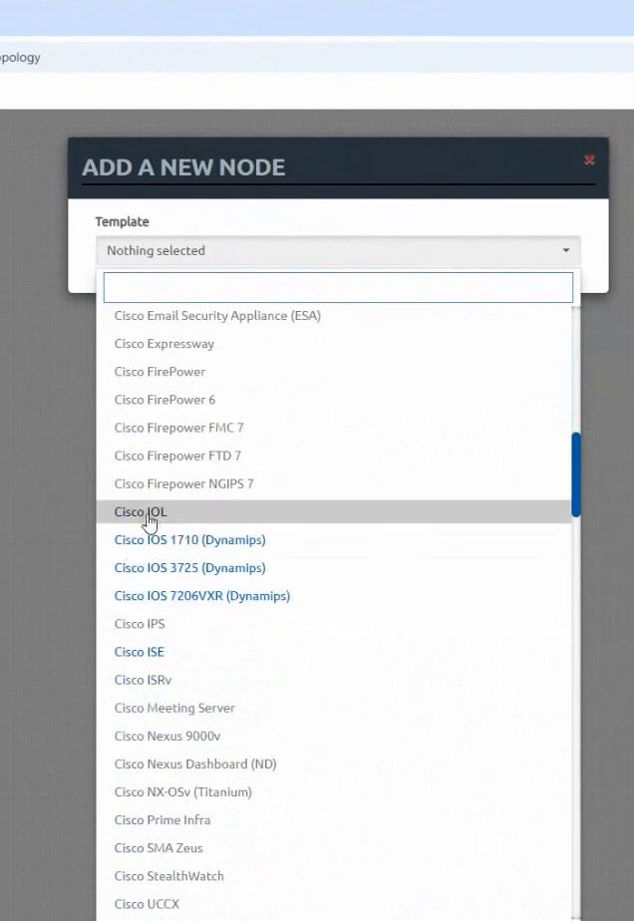
pyautogui.click(141, 512)
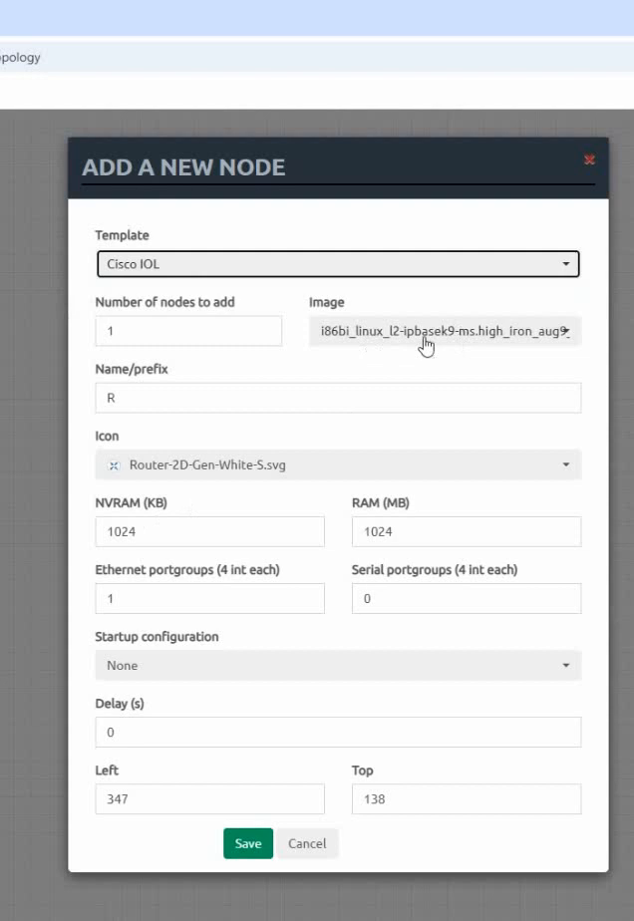
pyautogui.click(444, 331)
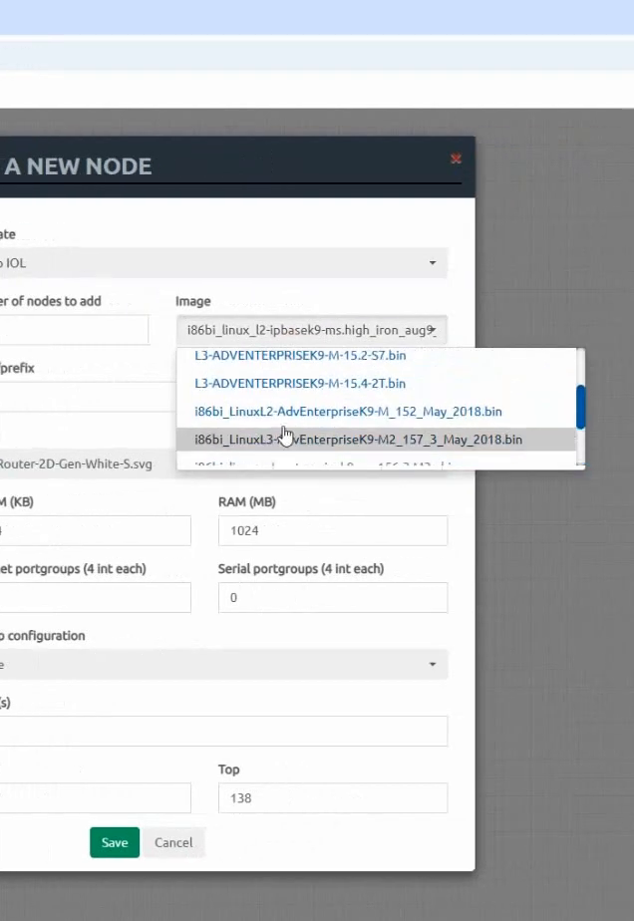
pyautogui.scroll(3)
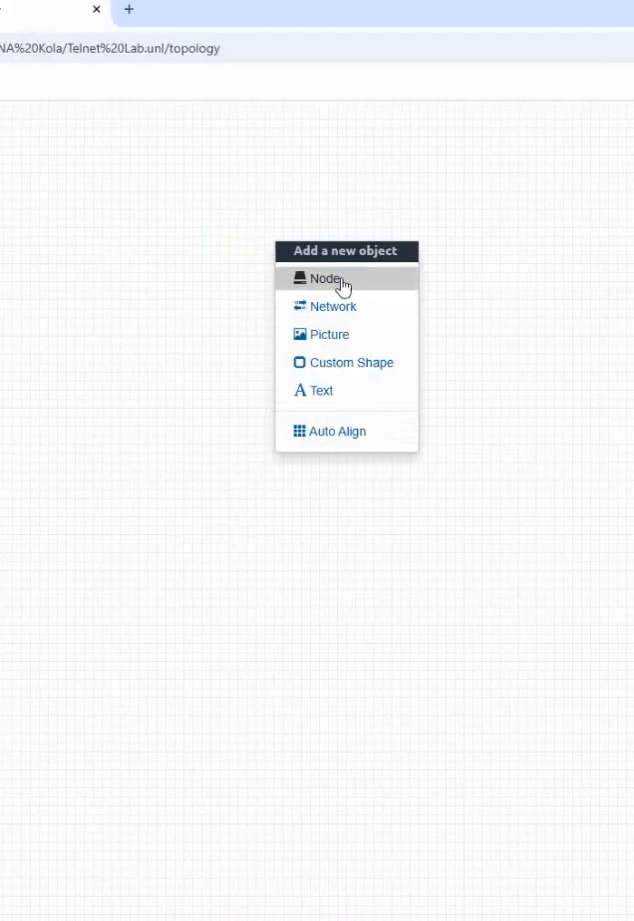
# Step: Add a Cisco IOS 7206VXR router with prefix R and PA-FE-TX adapters in slots 1 and 2
pyautogui.click(321, 278)
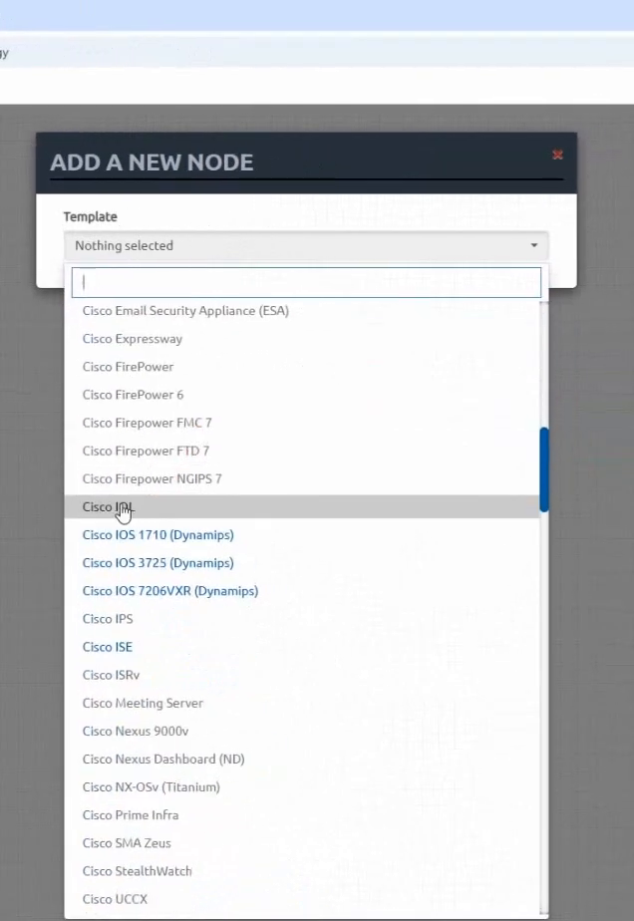
pyautogui.moveTo(150, 578)
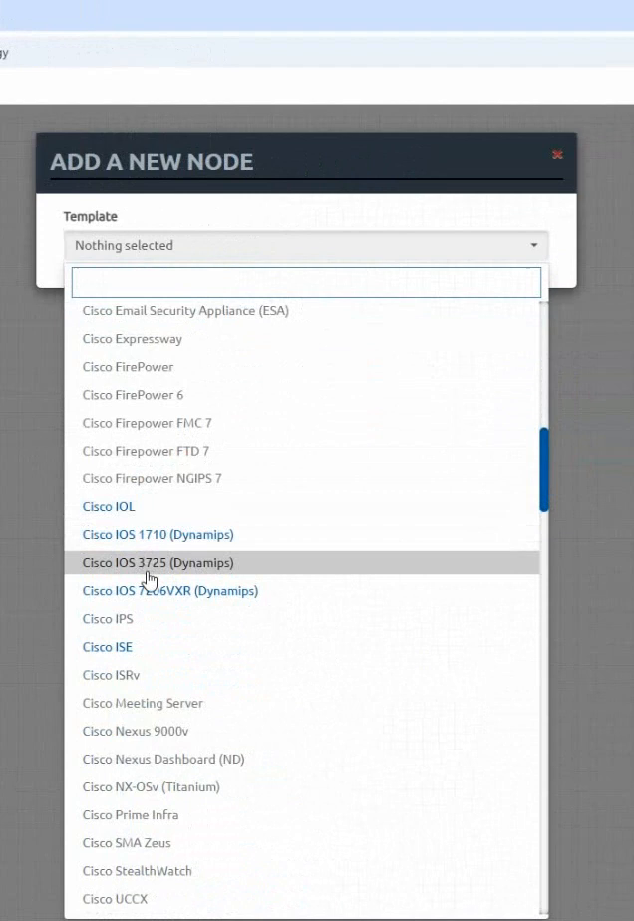
pyautogui.click(169, 590)
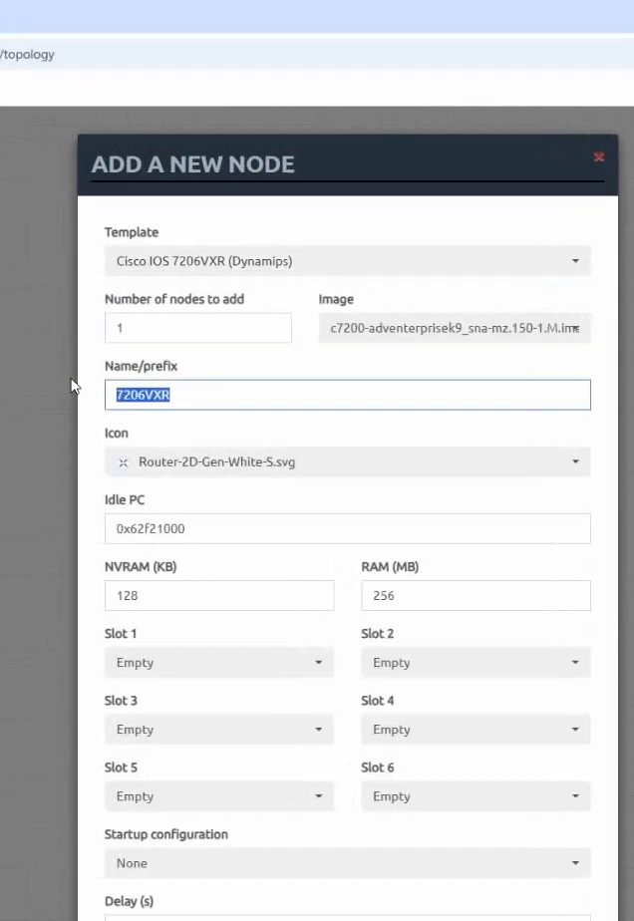
pyautogui.write('R')
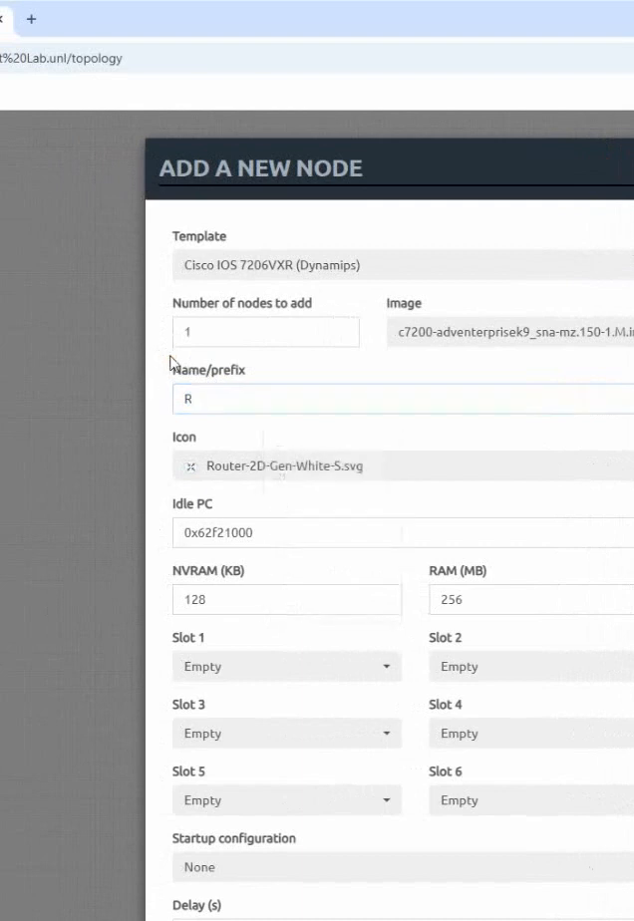
pyautogui.scroll(-3)
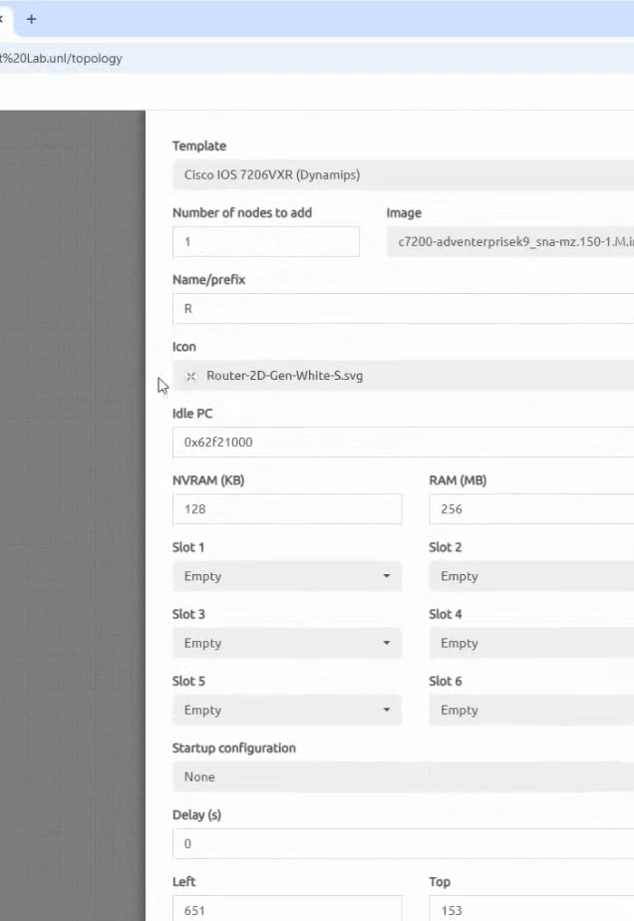
pyautogui.moveTo(197, 387)
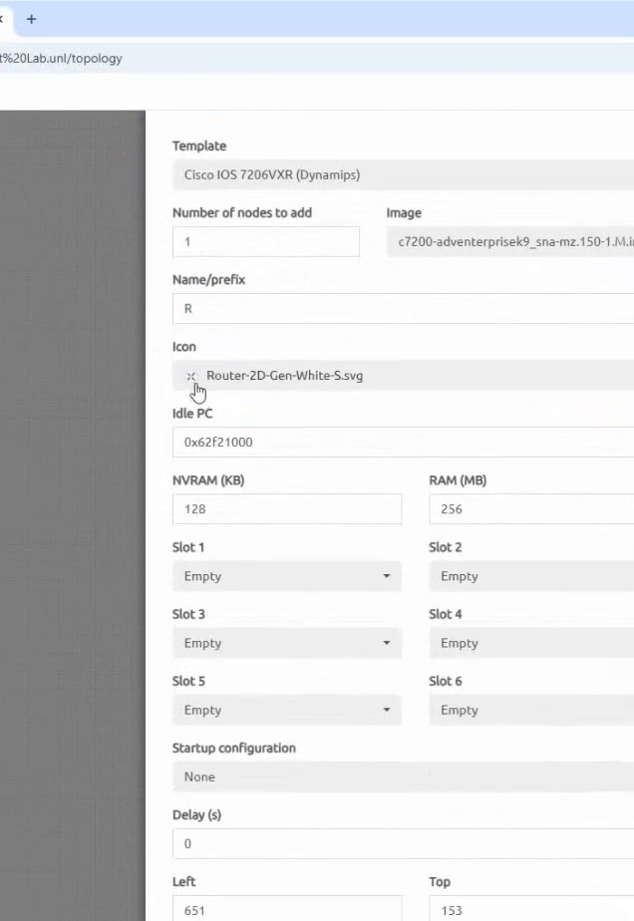
pyautogui.moveTo(279, 586)
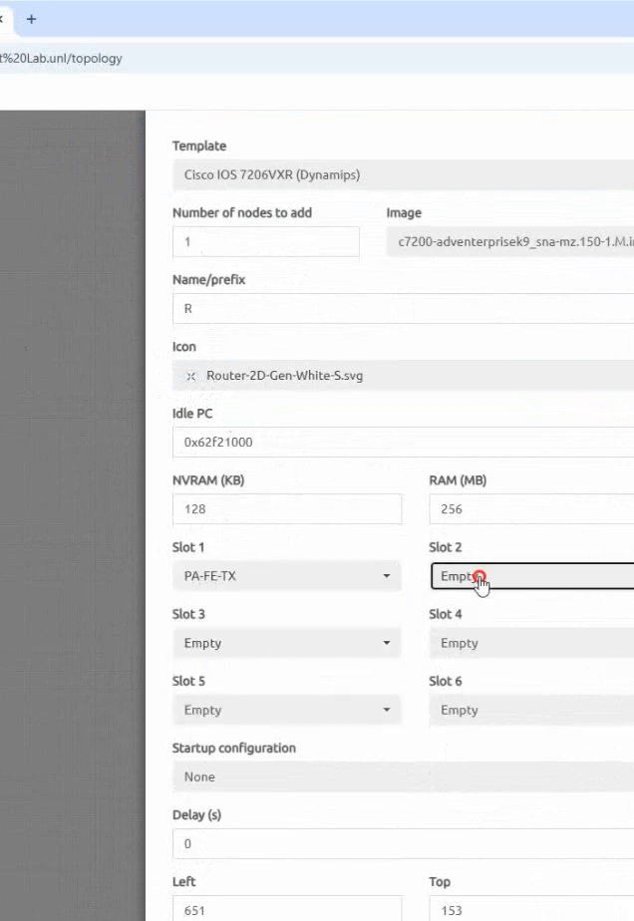
pyautogui.click(532, 576)
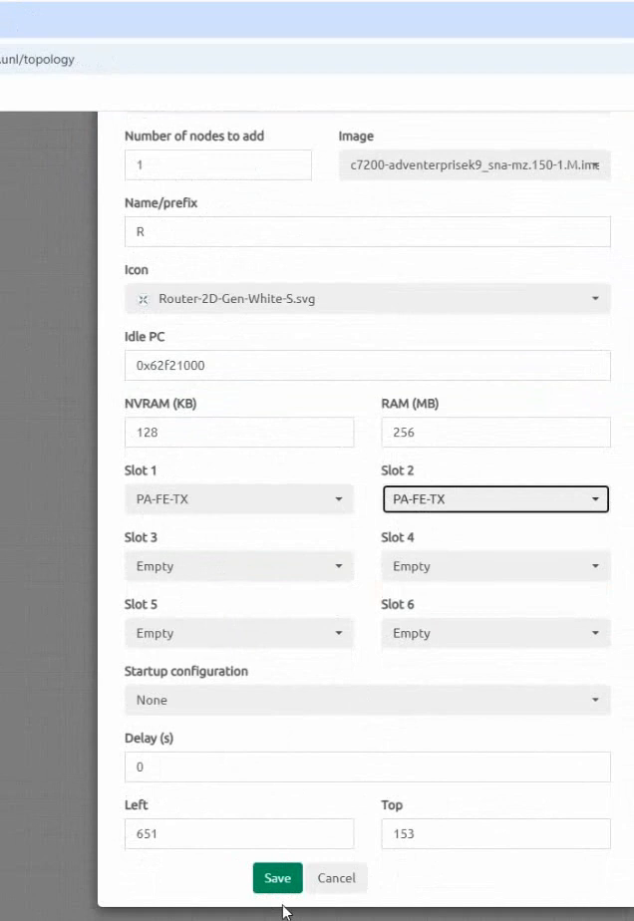
pyautogui.click(277, 878)
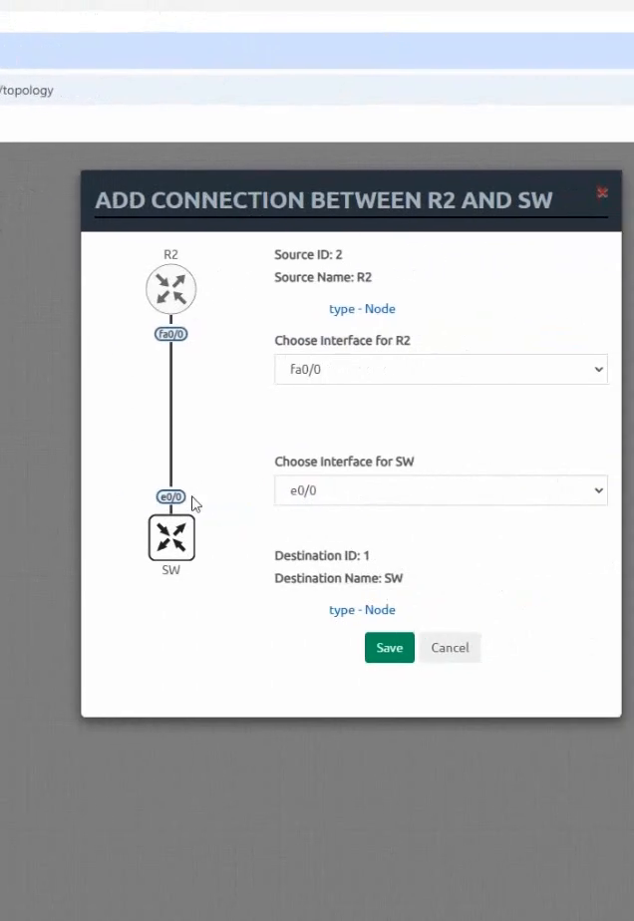
# Step: Connect R2's fa0/0 interface to SW's e0/0 interface and save the link
pyautogui.click(389, 647)
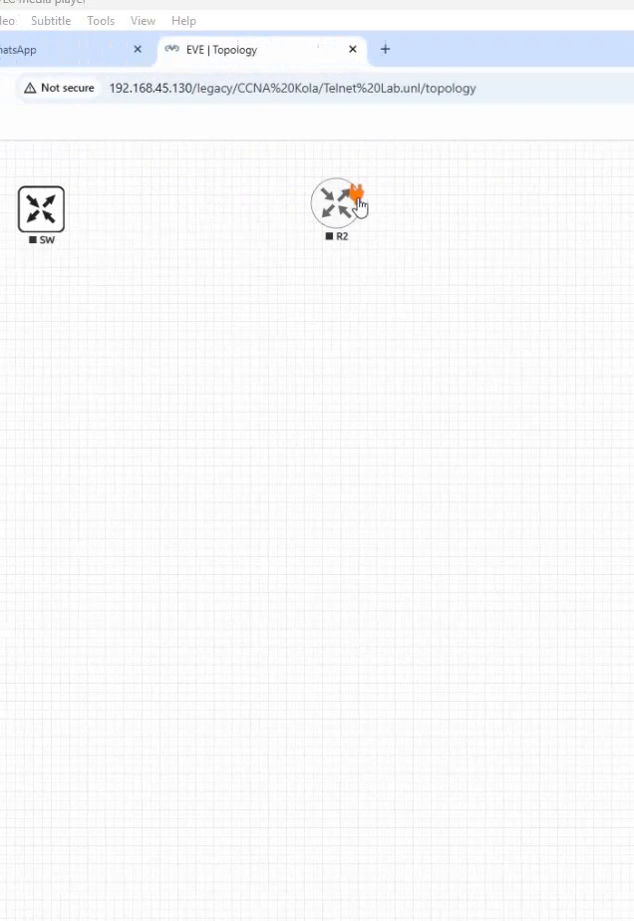
pyautogui.click(340, 205)
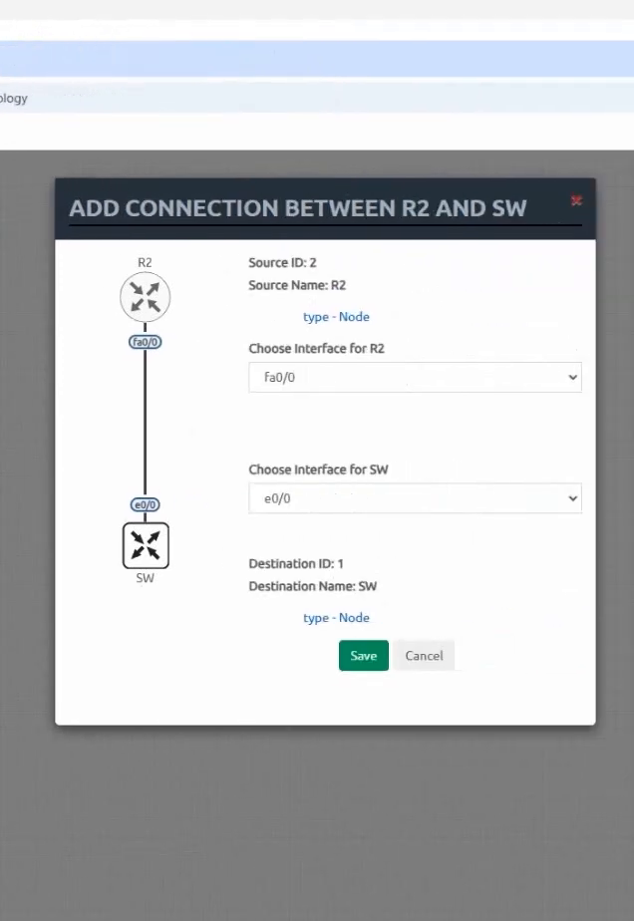
pyautogui.moveTo(343, 427)
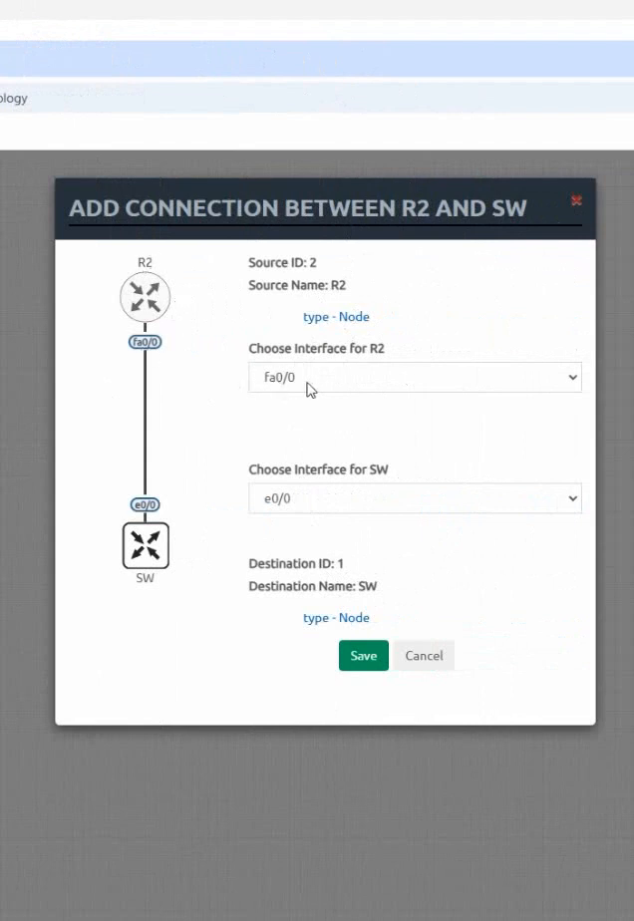
pyautogui.moveTo(282, 515)
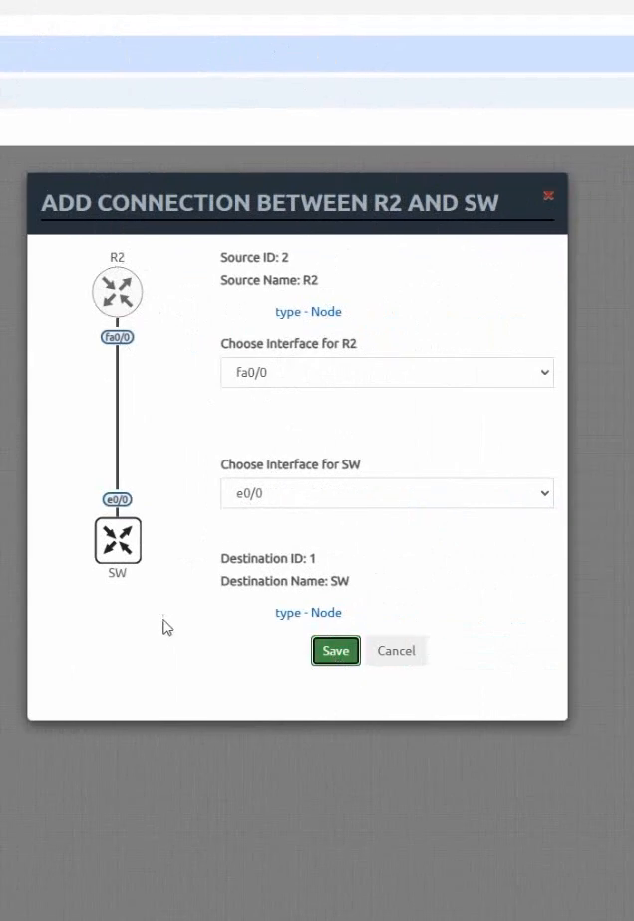
pyautogui.click(335, 650)
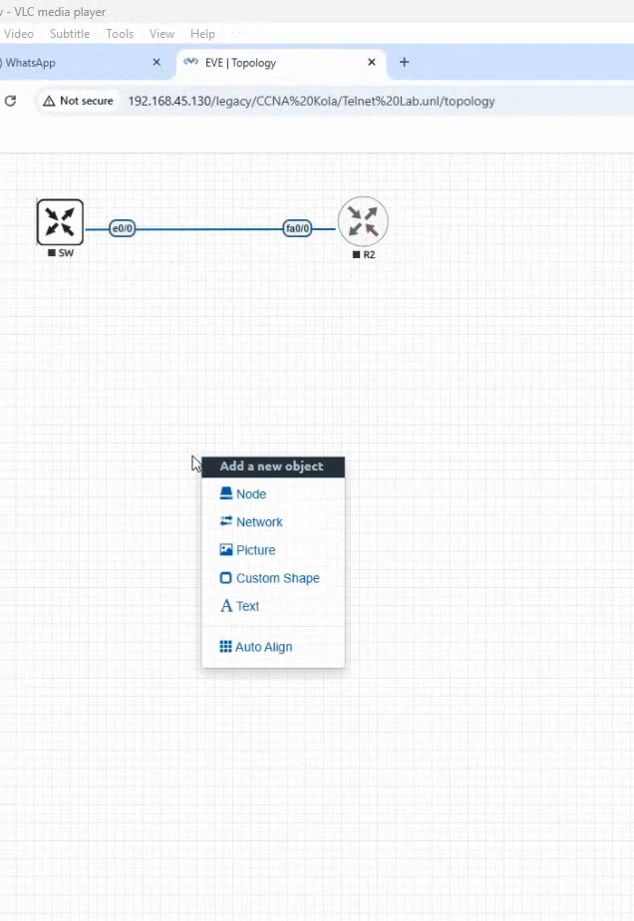
pyautogui.moveTo(251, 494)
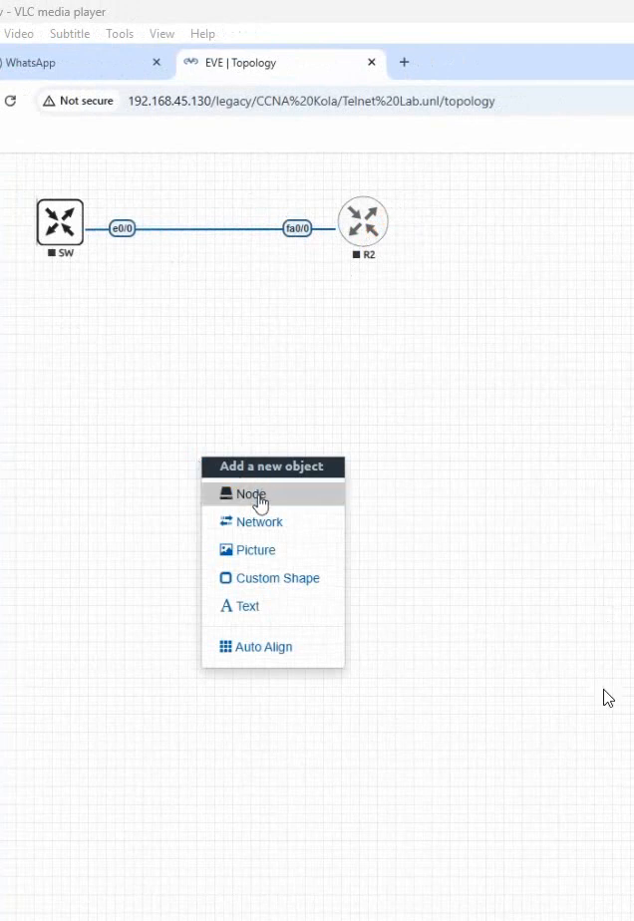
# Step: Start a Windows node using the win-7 image, not yet saved
pyautogui.click(250, 493)
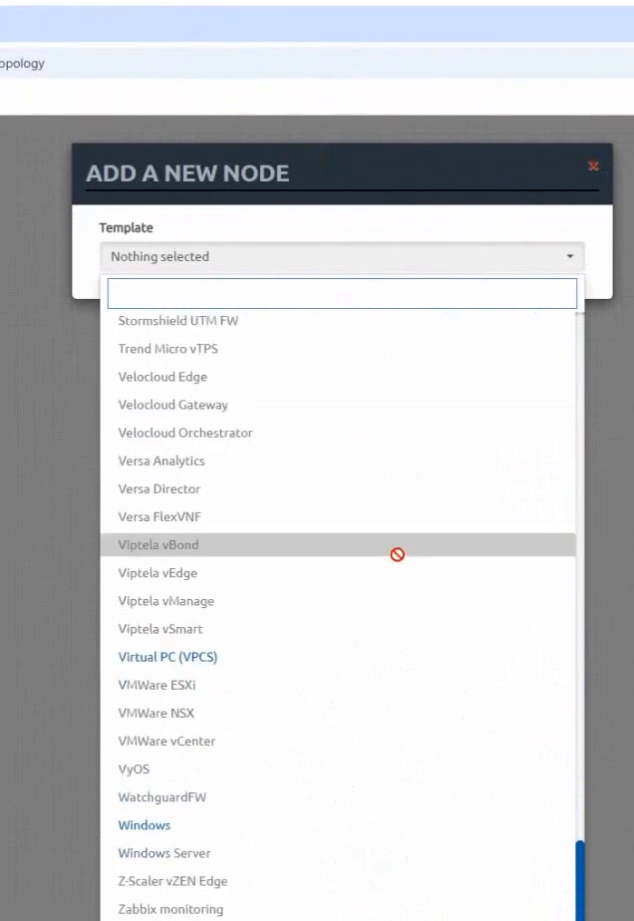
pyautogui.moveTo(145, 824)
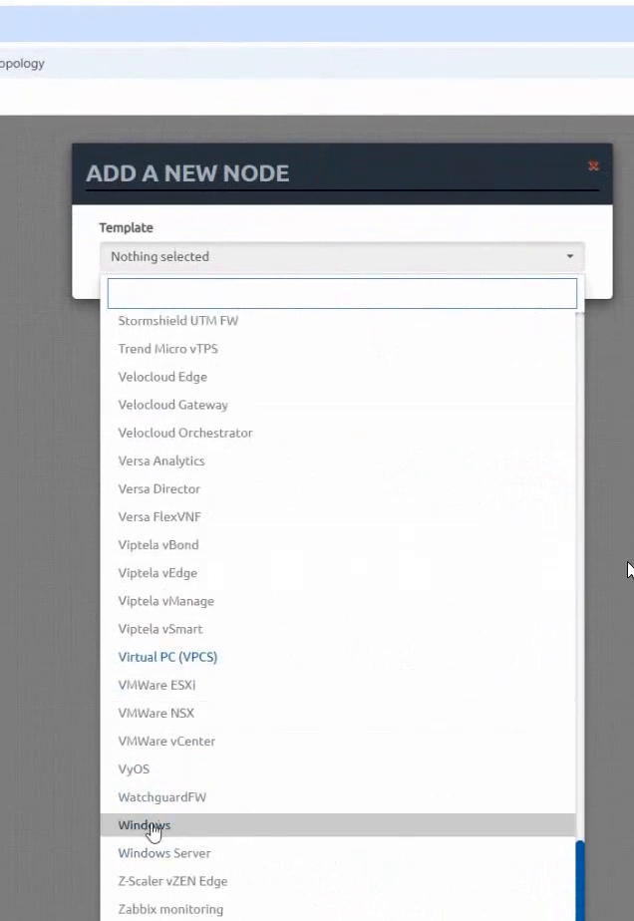
pyautogui.click(144, 825)
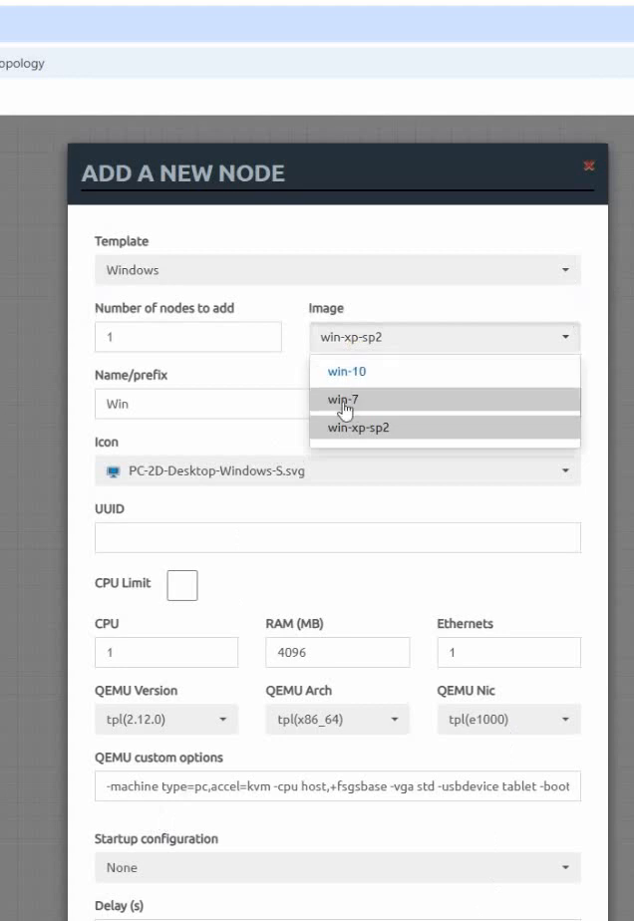
pyautogui.click(346, 397)
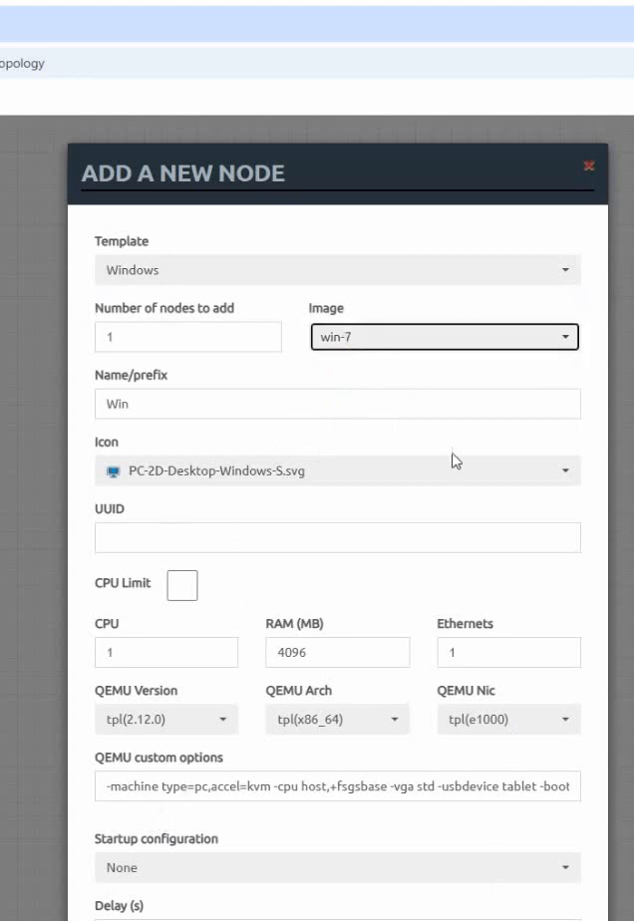